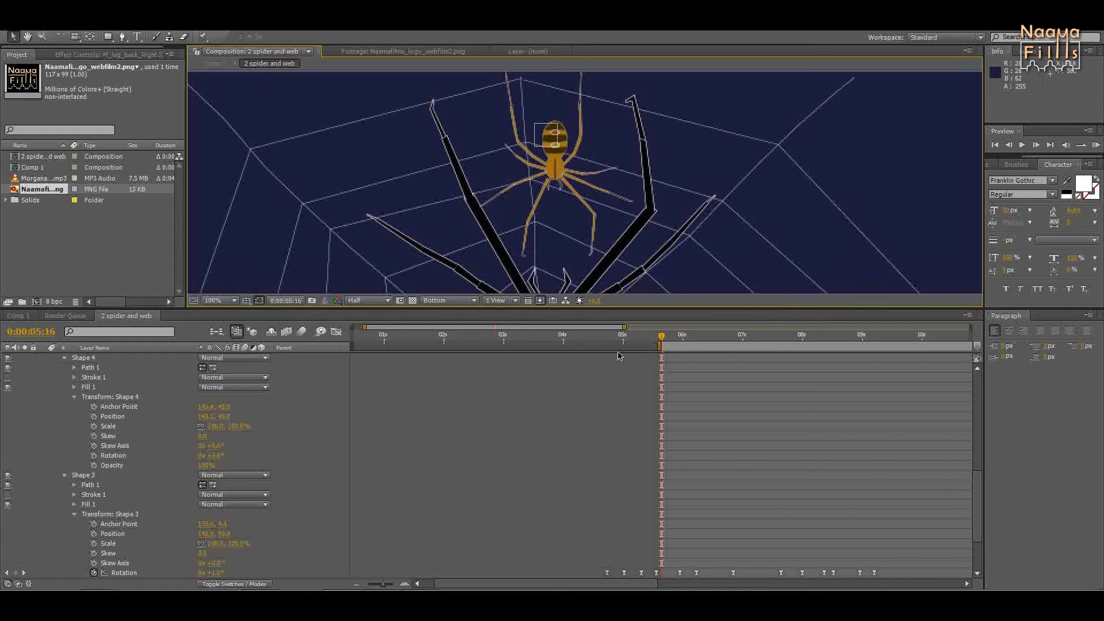
mouse_move(628, 351)
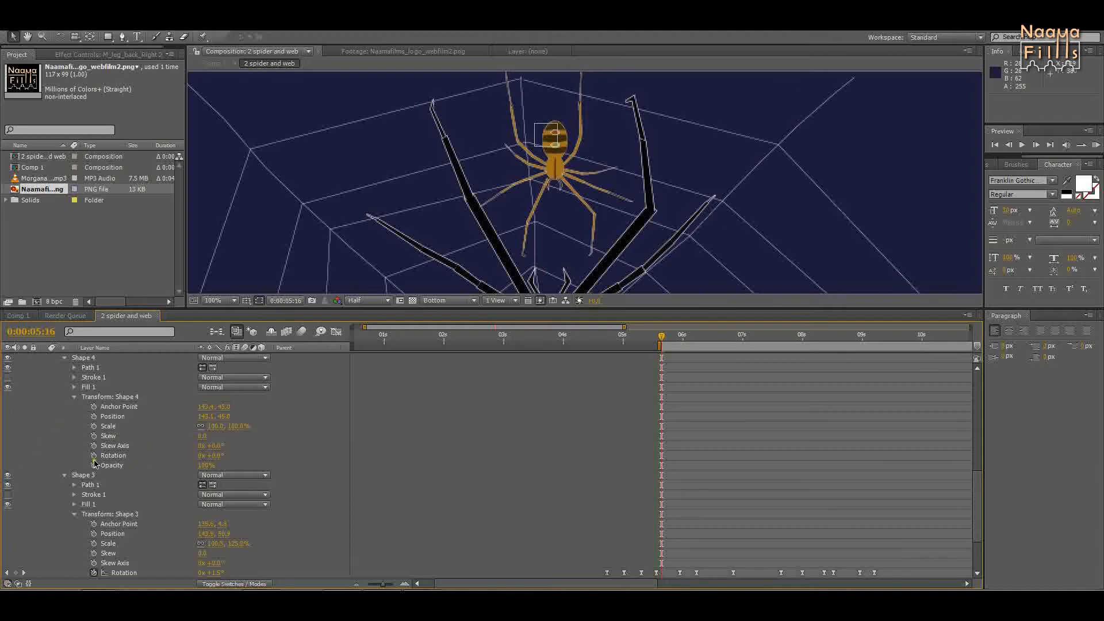
Drive Shape 4's rotation from Shape 3's rotation with an expression, then preview a later frame
click(93, 454)
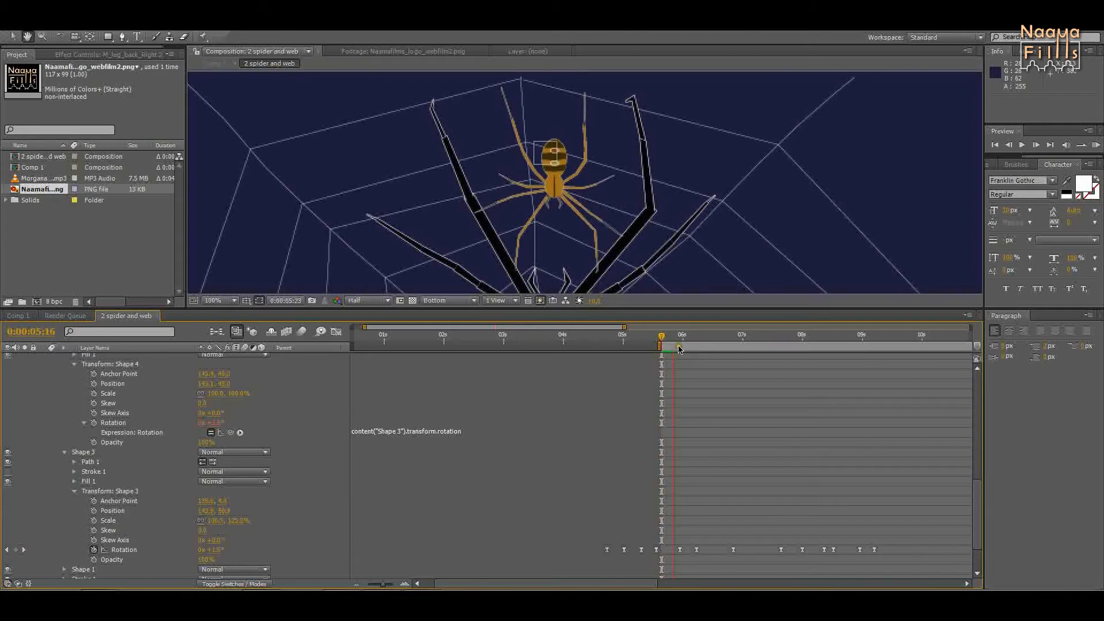
click(697, 346)
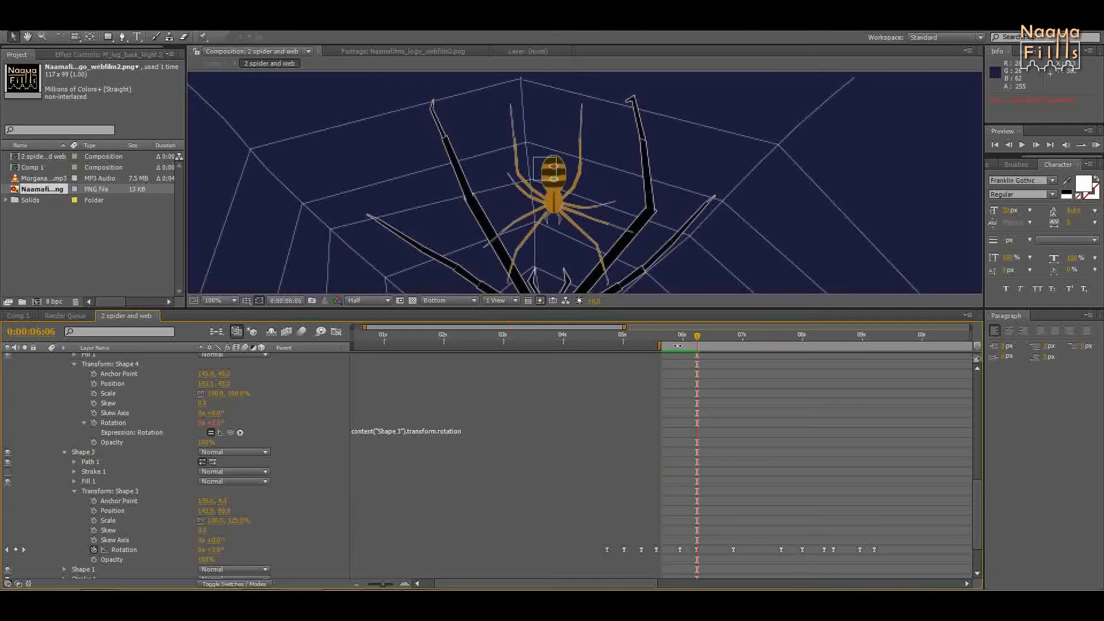
click(220, 300)
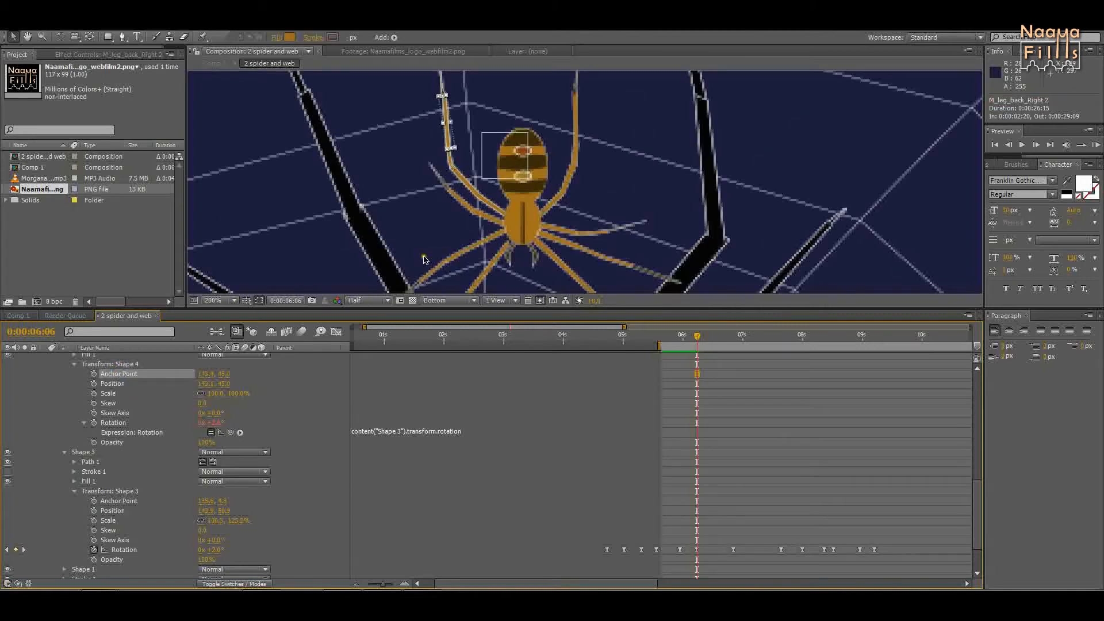
Zoom the composition viewer in on the small male spider
click(216, 300)
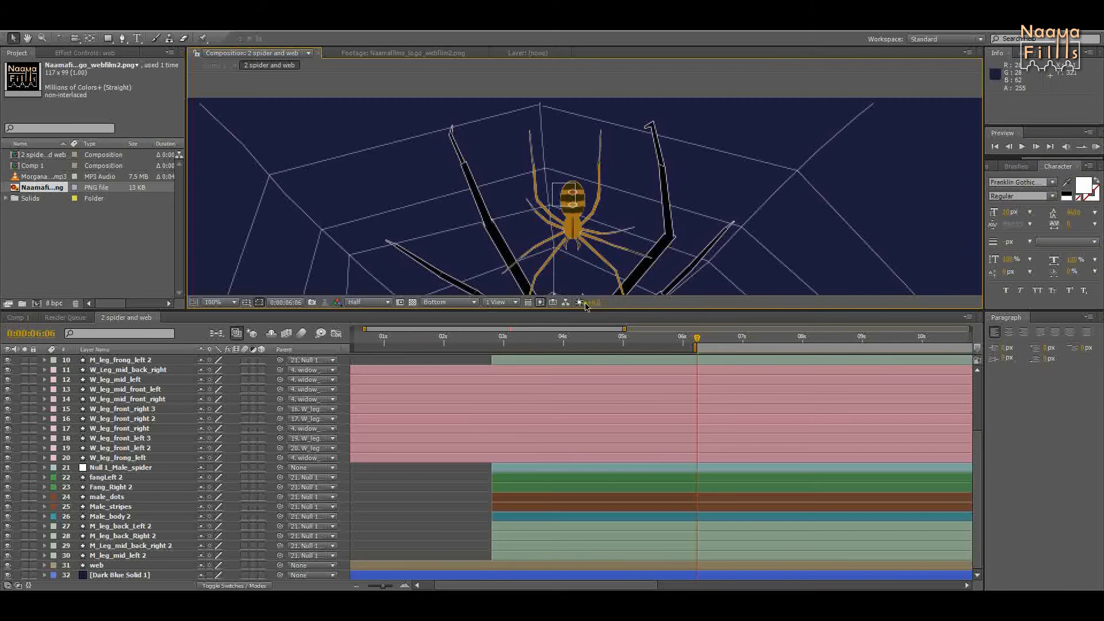
mouse_move(600, 213)
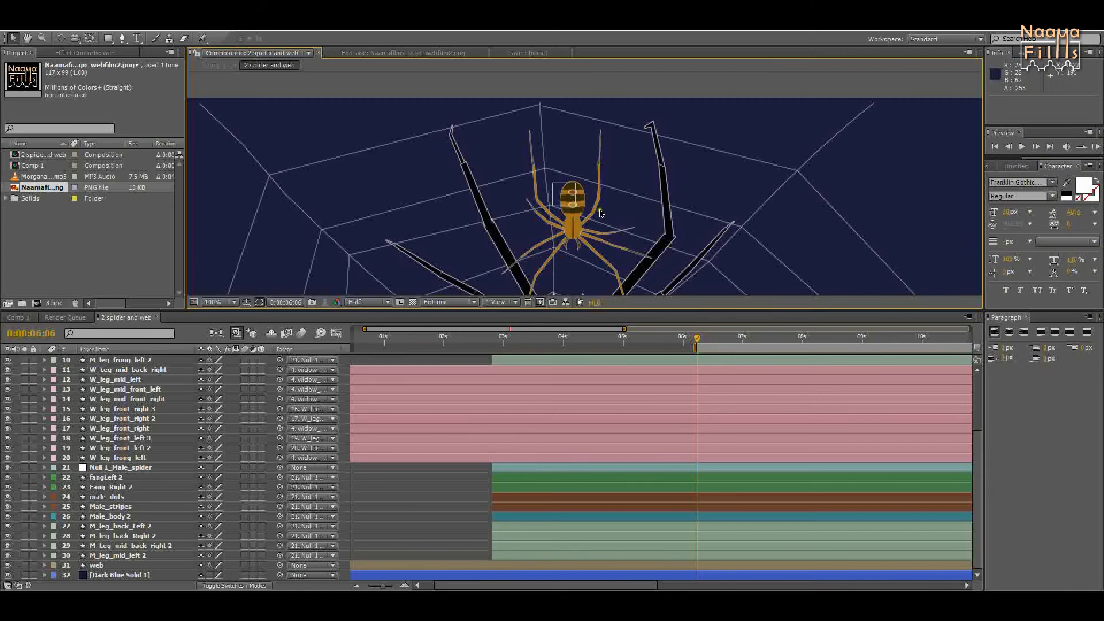
Set the Composition panel magnification to 50% so both spiders and the web show
click(219, 301)
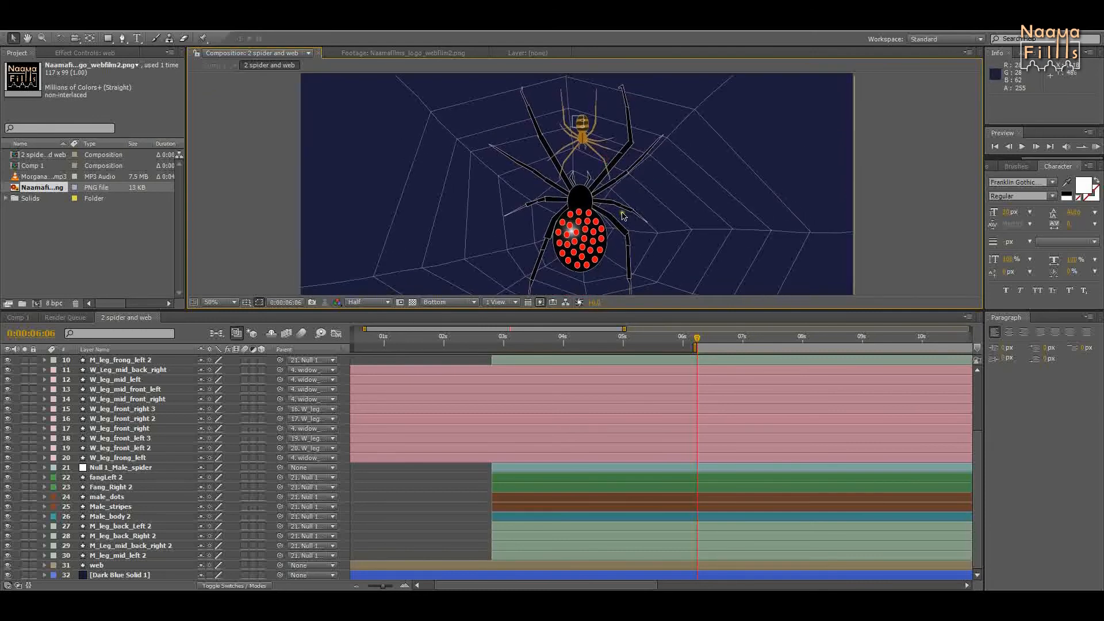
click(222, 302)
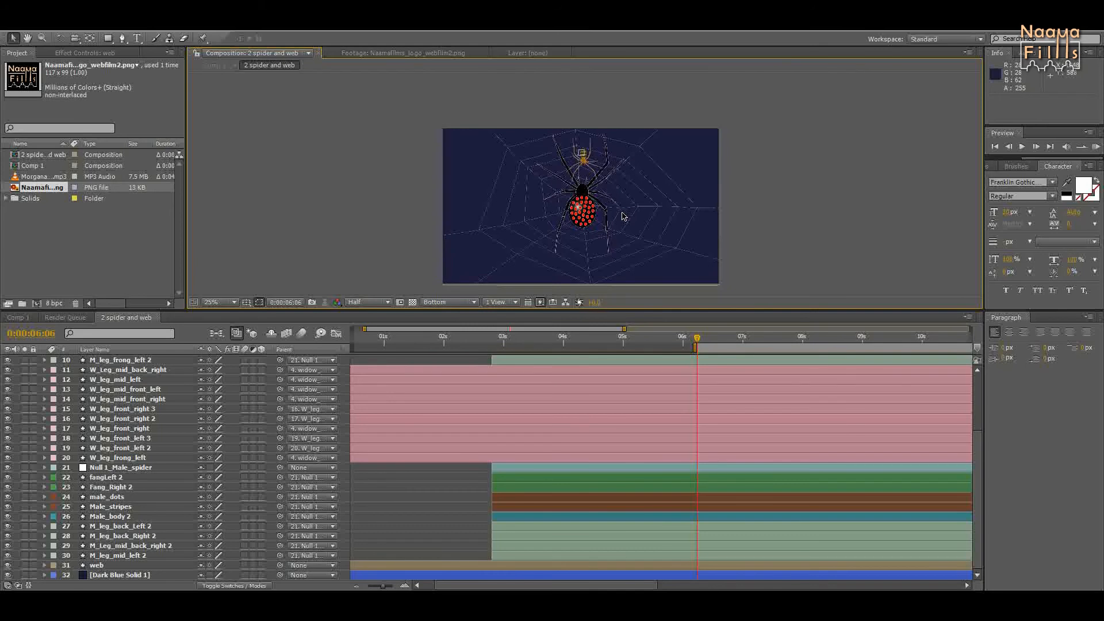
click(210, 301)
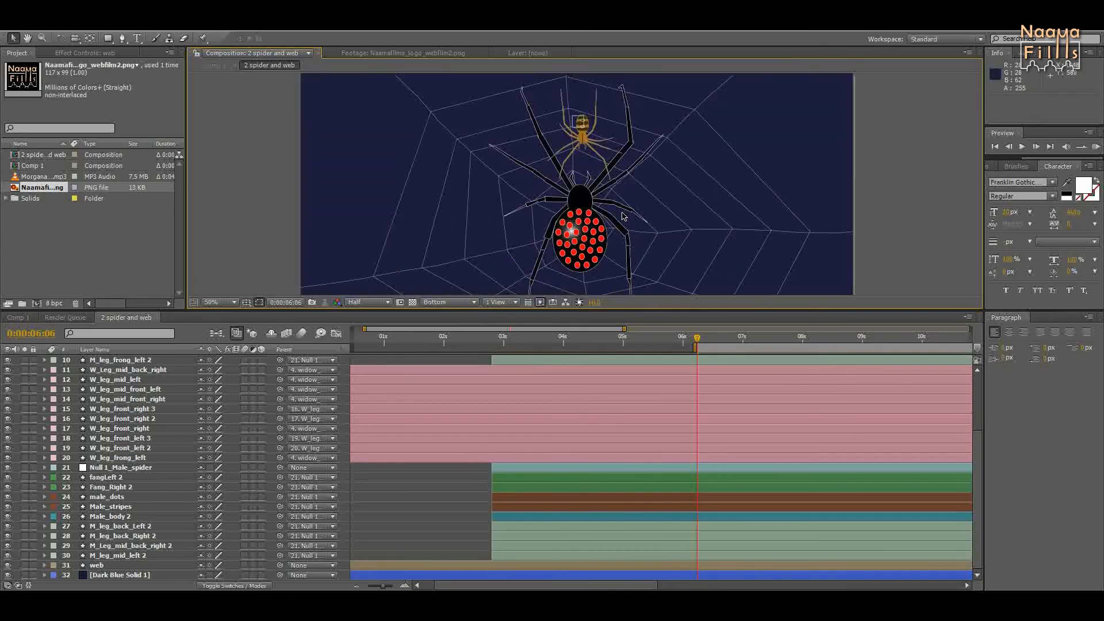